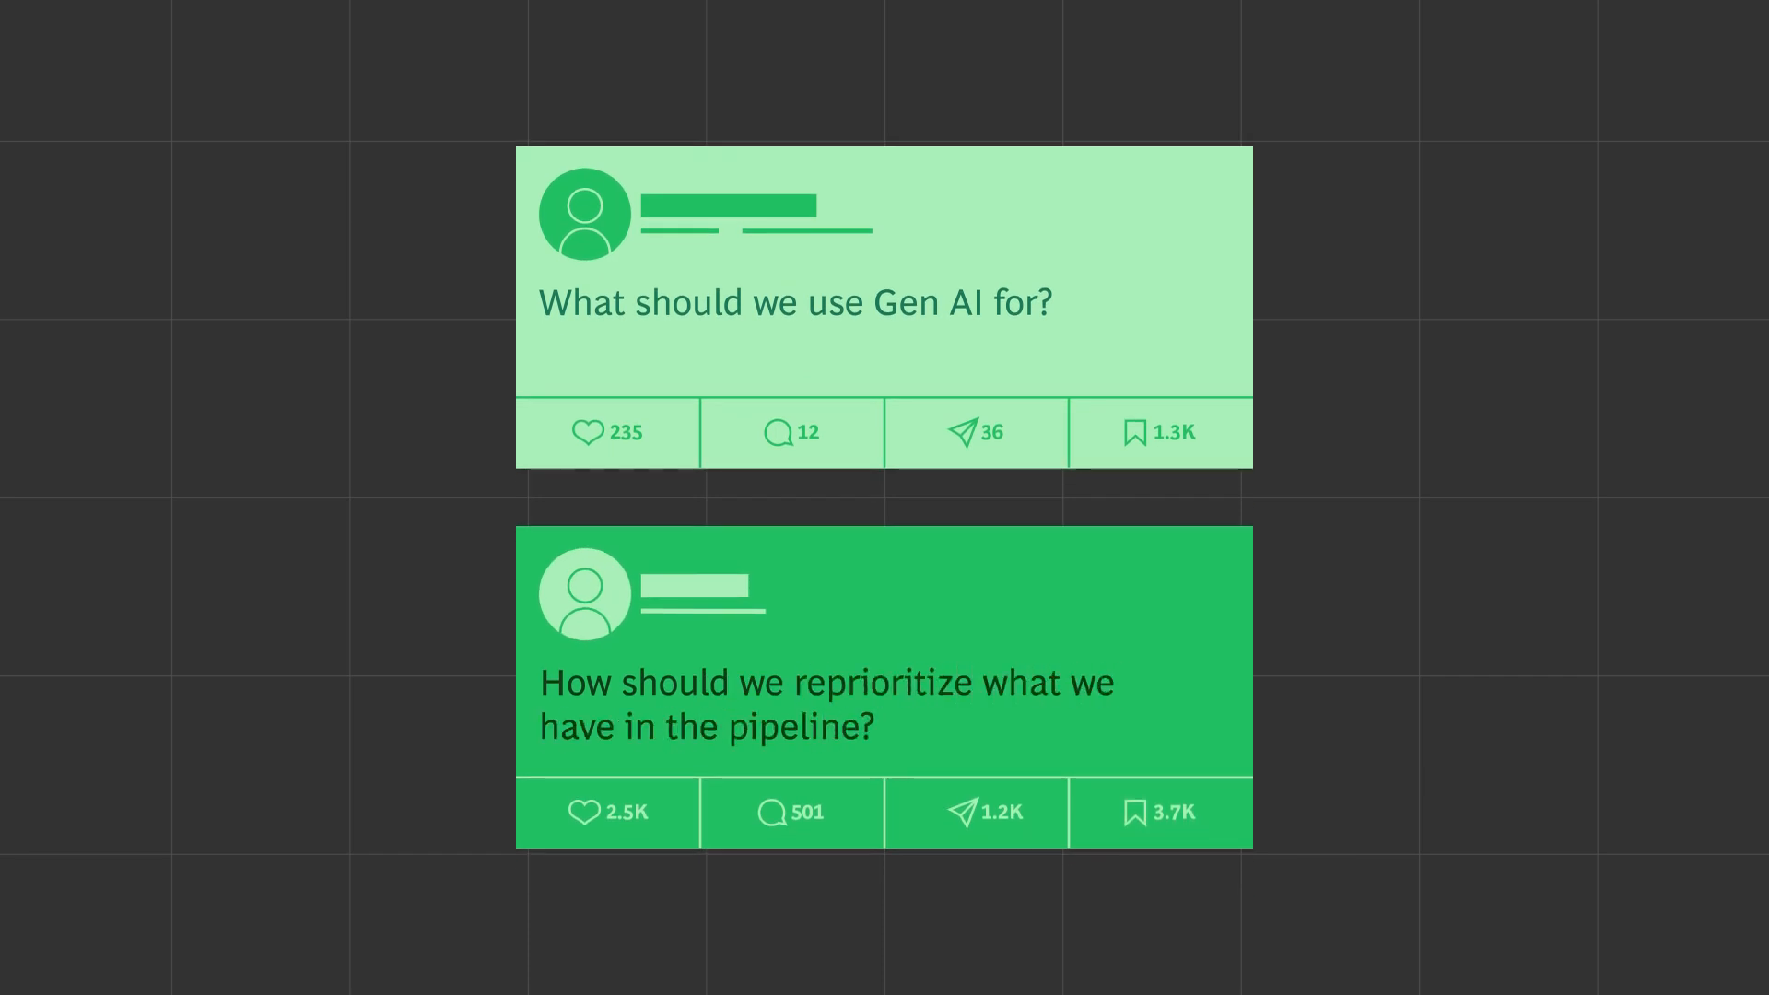
scroll(down, 3)
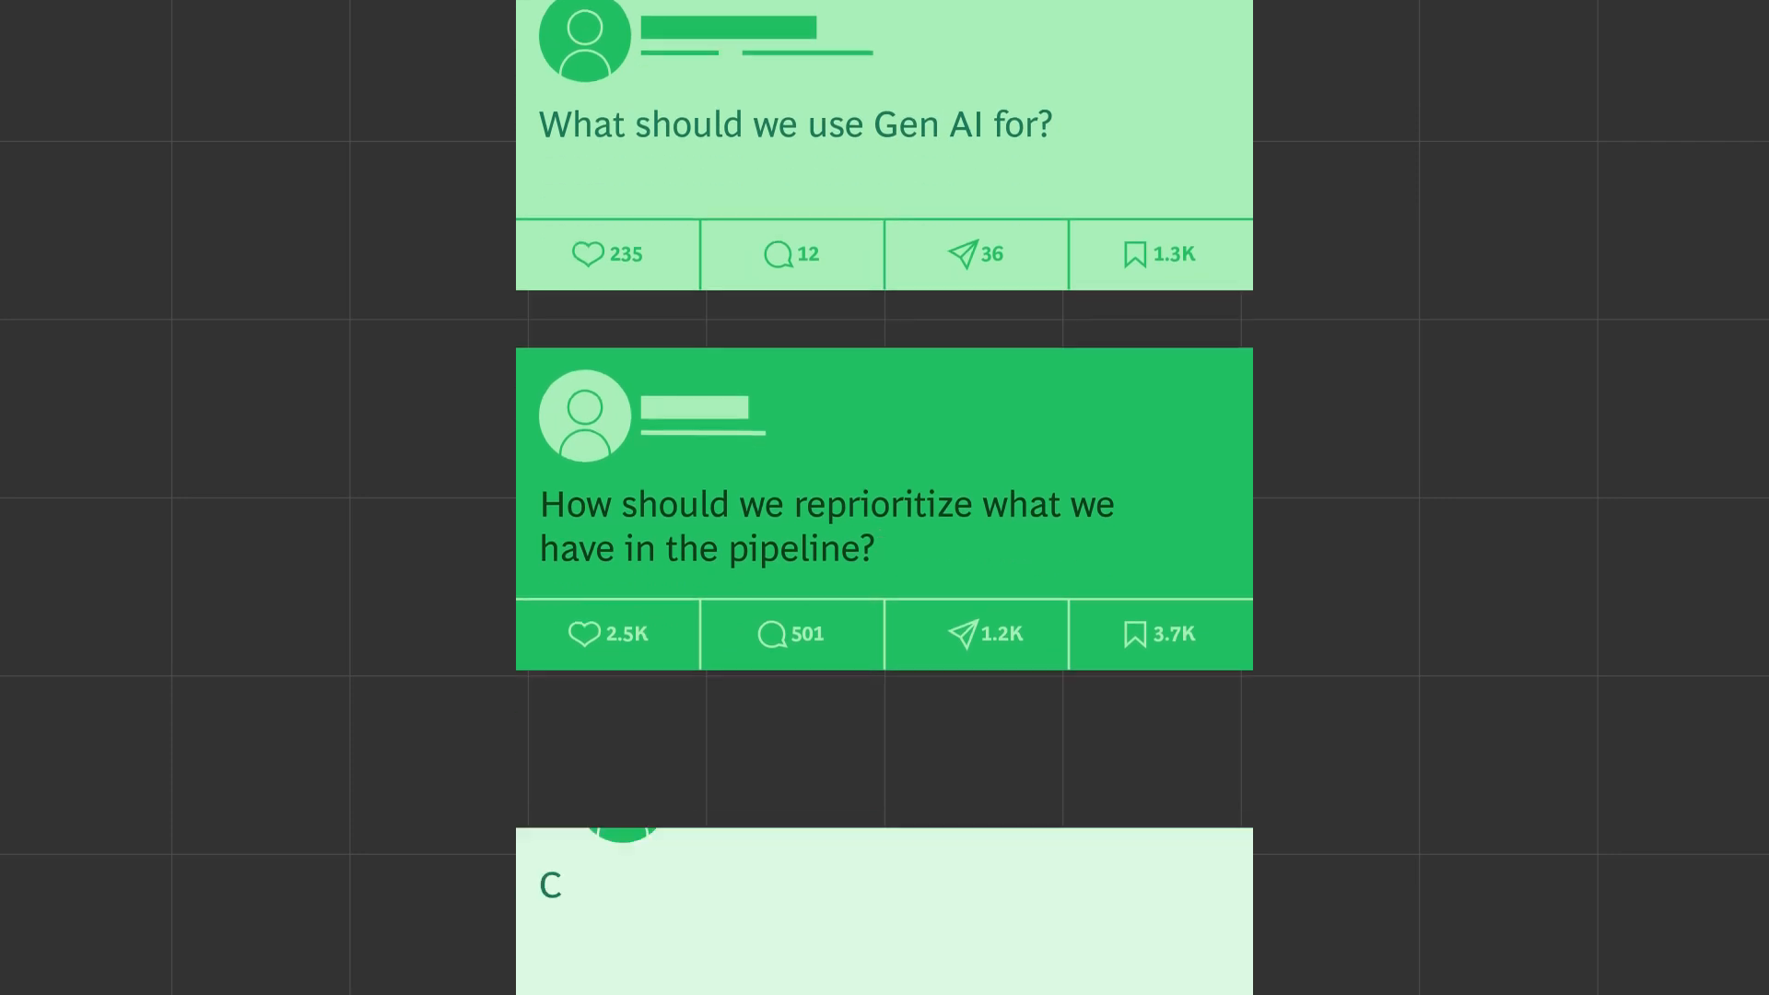